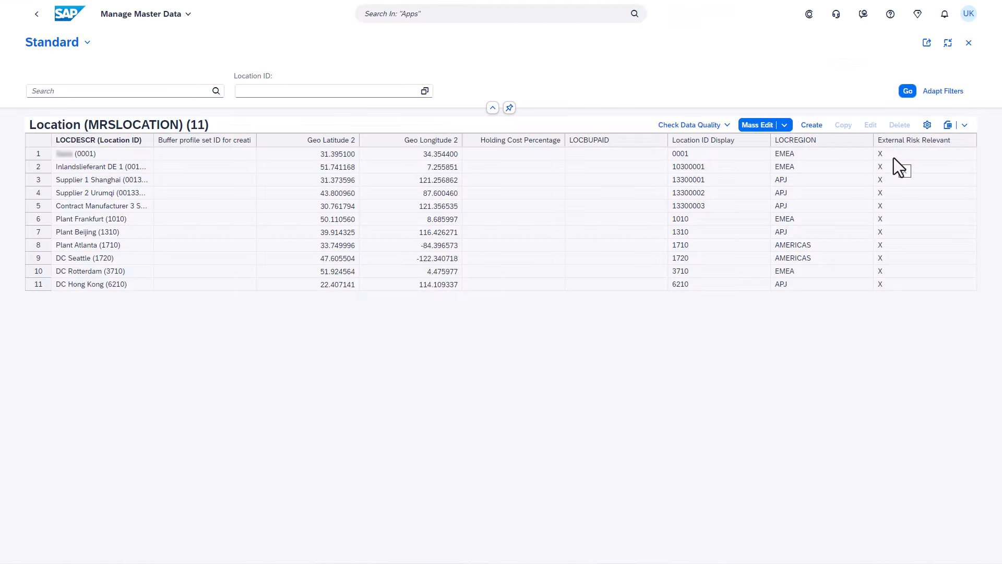
mouse_move(889, 266)
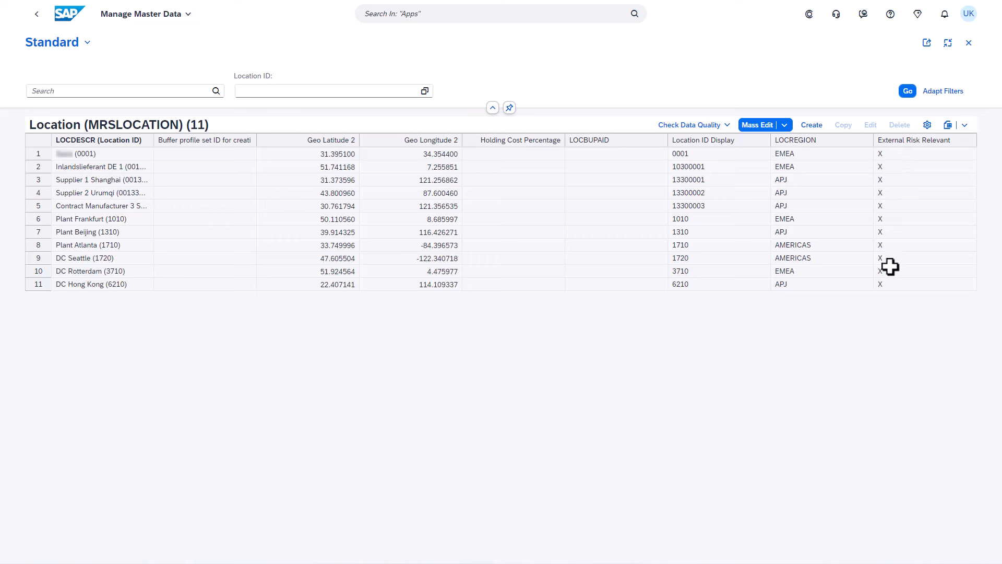
mouse_move(889, 232)
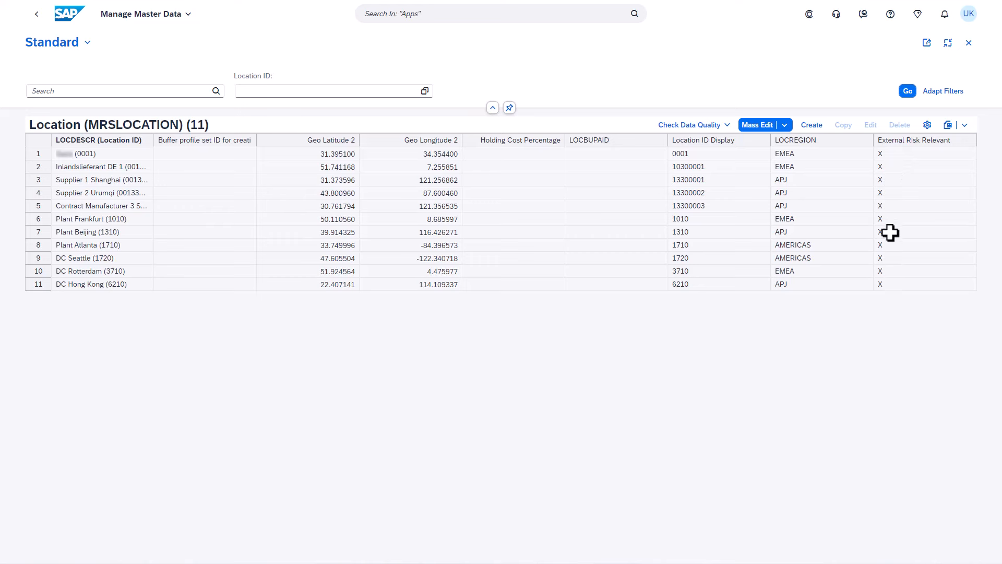
mouse_move(889, 150)
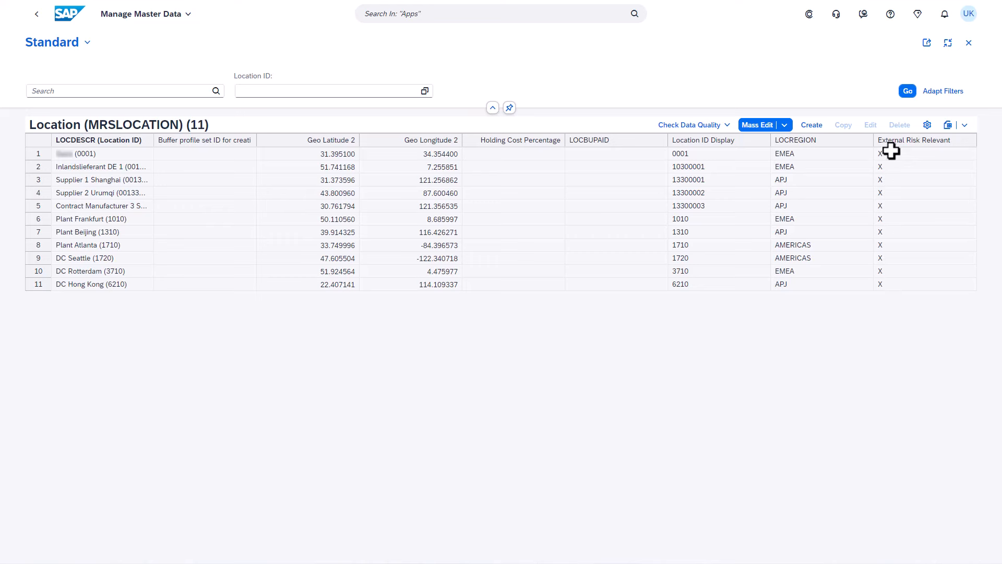
mouse_move(890, 154)
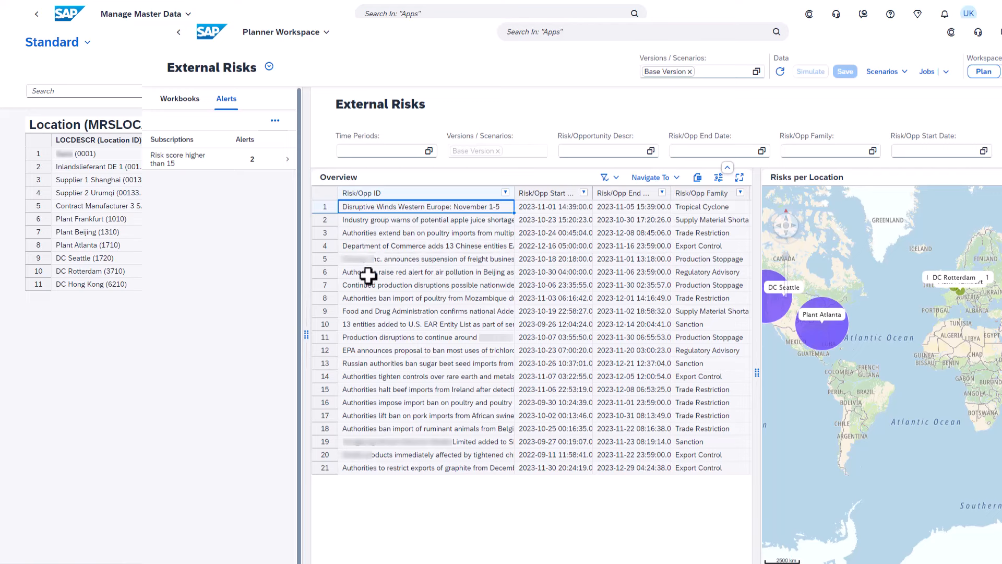
mouse_move(660, 244)
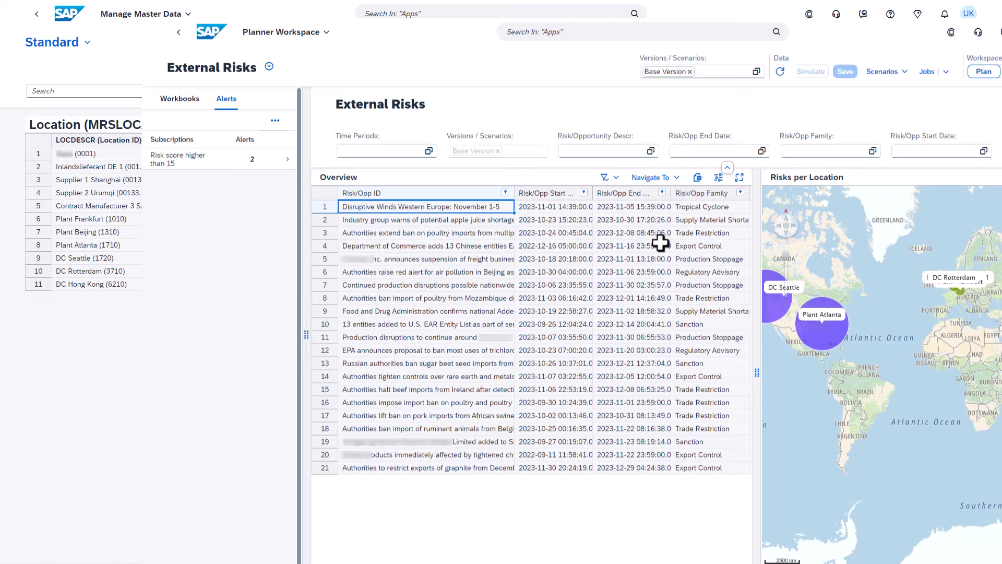
- Maximize the risk overview, then the Risks per Location map to full view
left_click(739, 177)
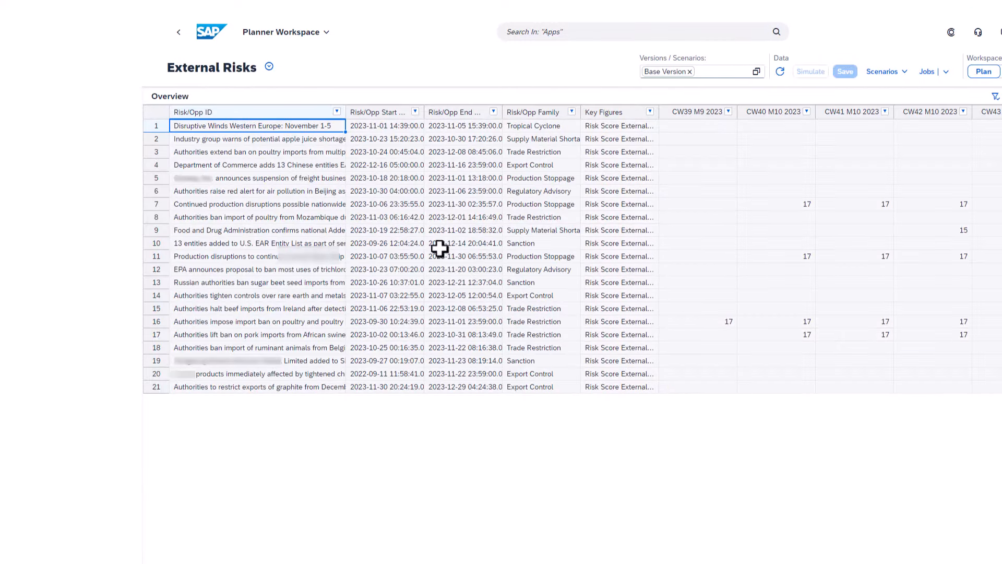
mouse_move(515, 217)
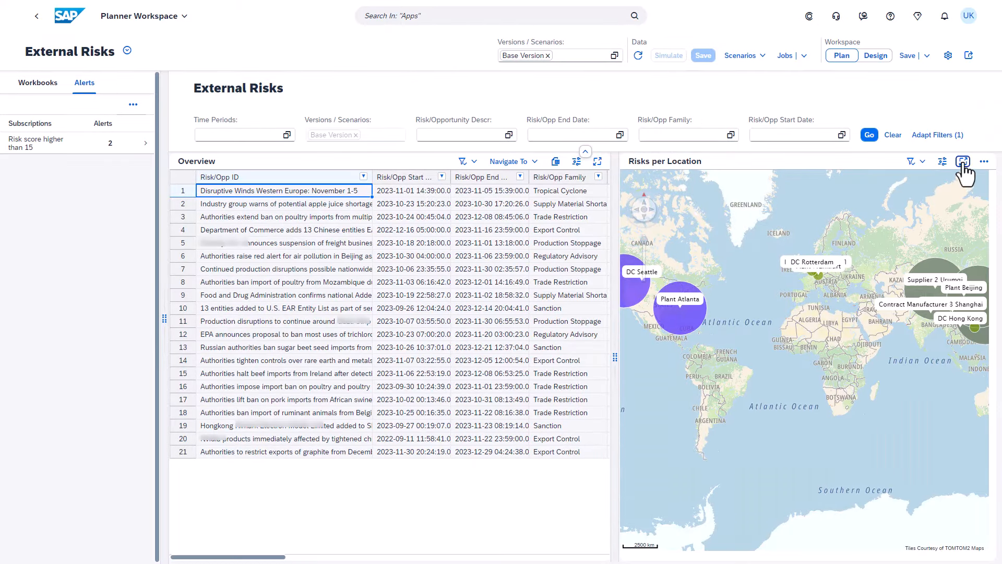
left_click(963, 160)
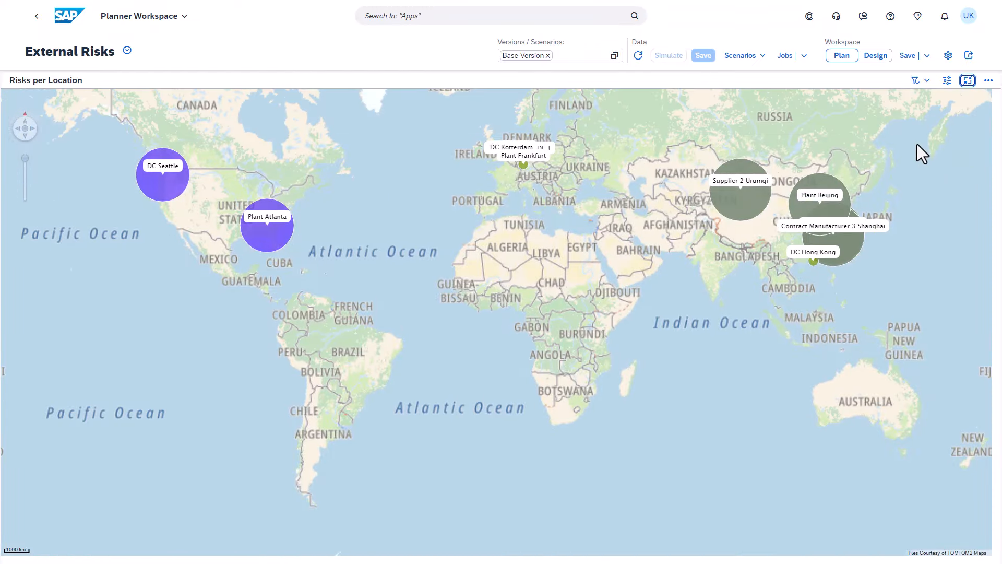
mouse_move(739, 225)
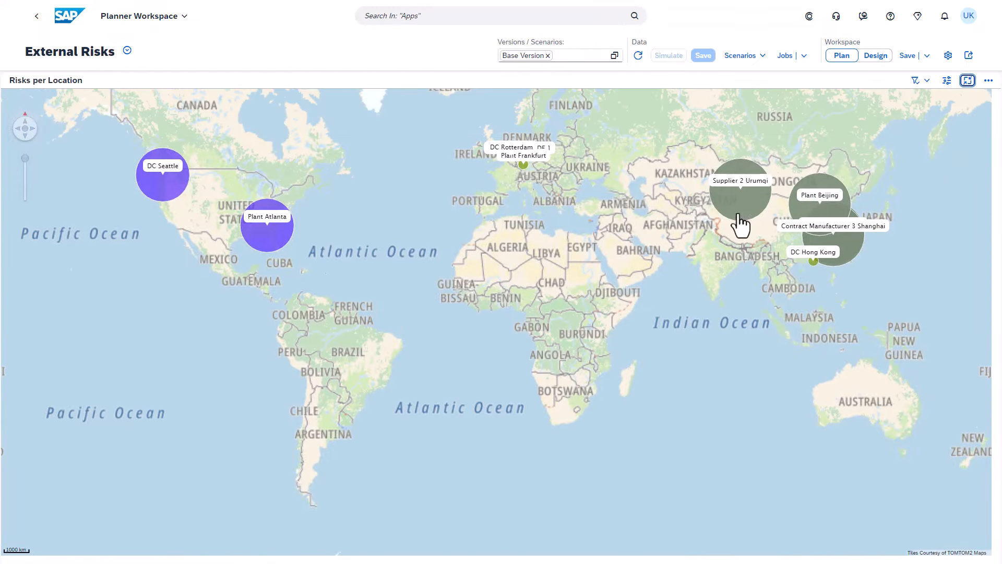
mouse_move(739, 222)
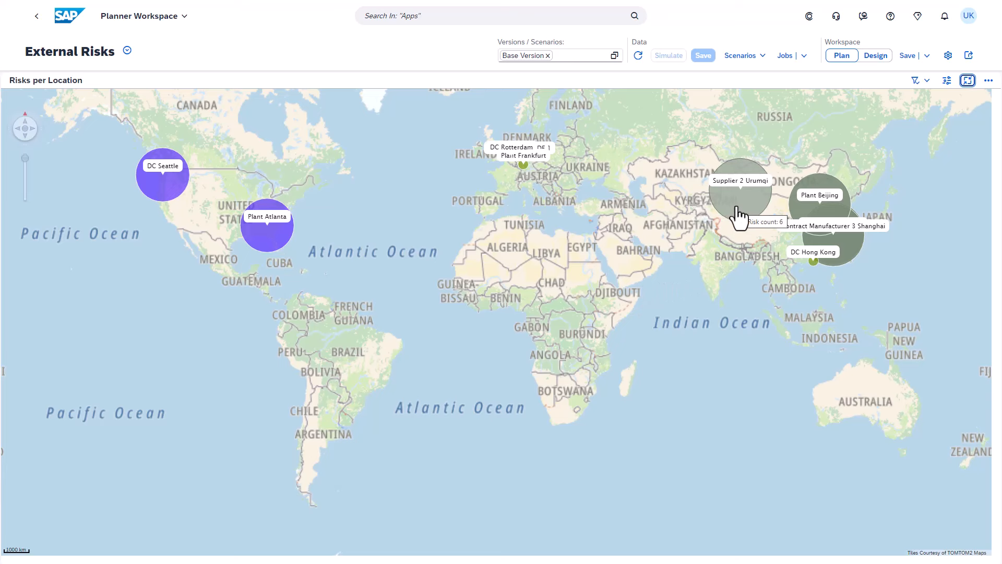
mouse_move(273, 249)
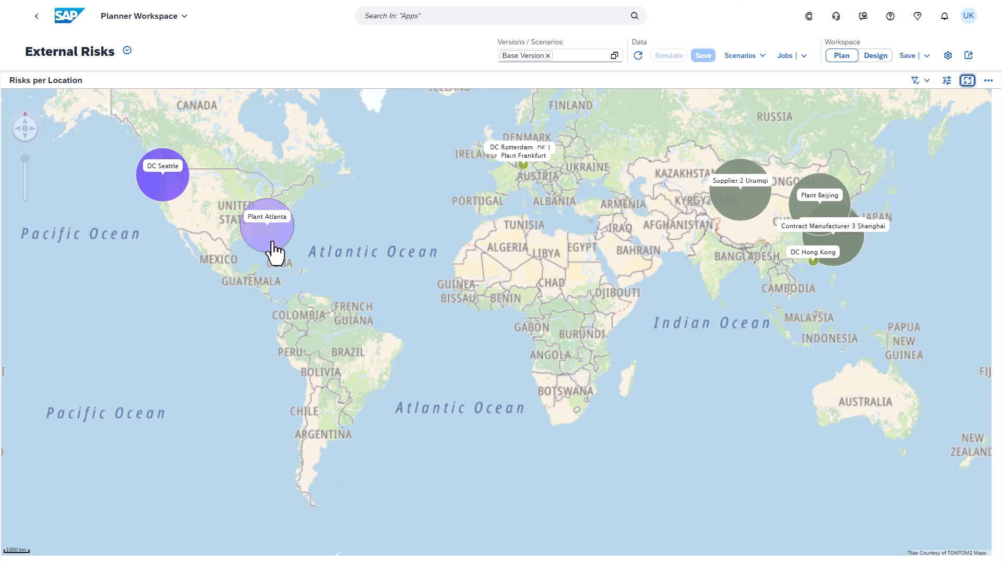
mouse_move(274, 249)
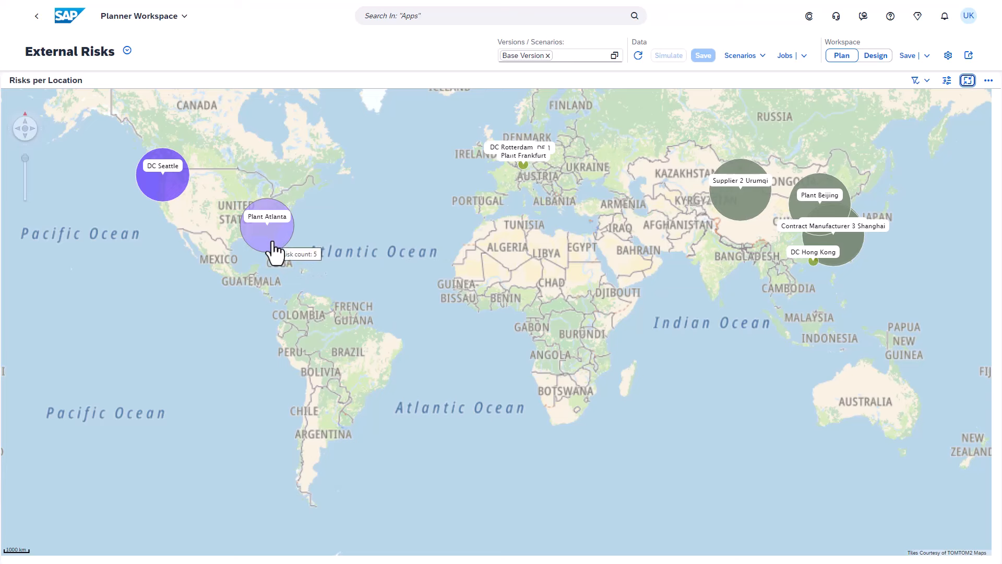
mouse_move(968, 89)
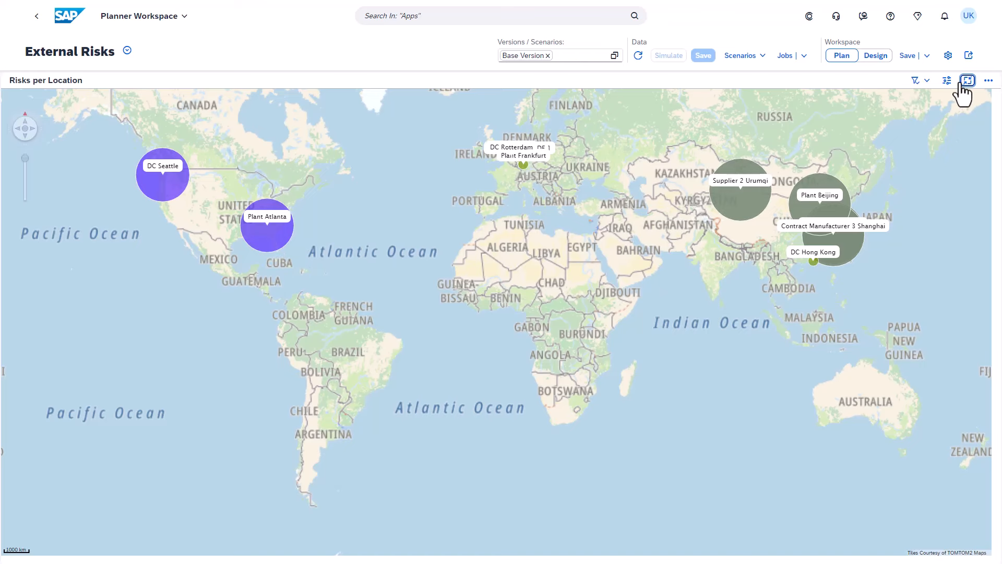
- Restore the layout, open the 'Risk score higher than 15' alert, and show the graphite row's Everstream details
left_click(967, 79)
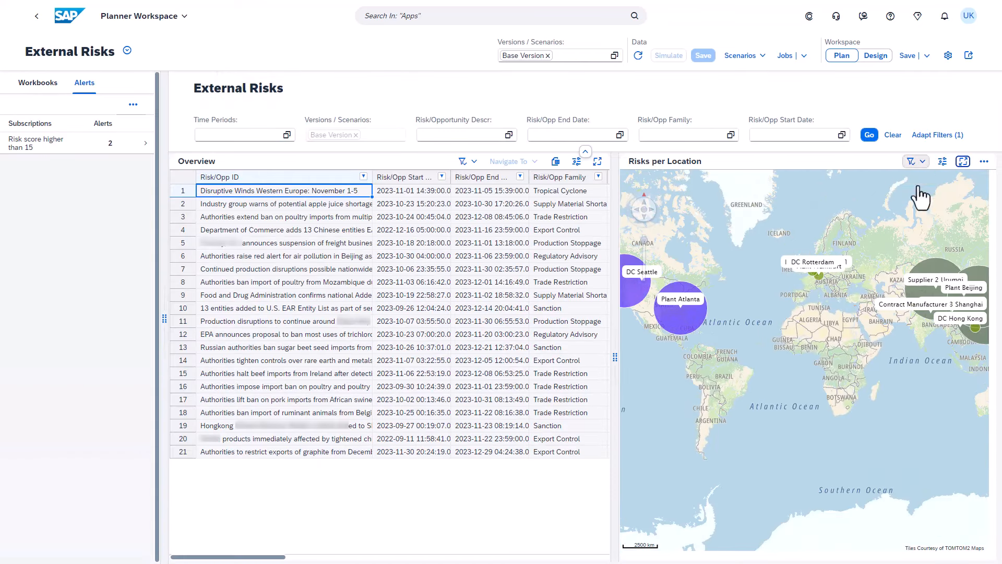
mouse_move(51, 166)
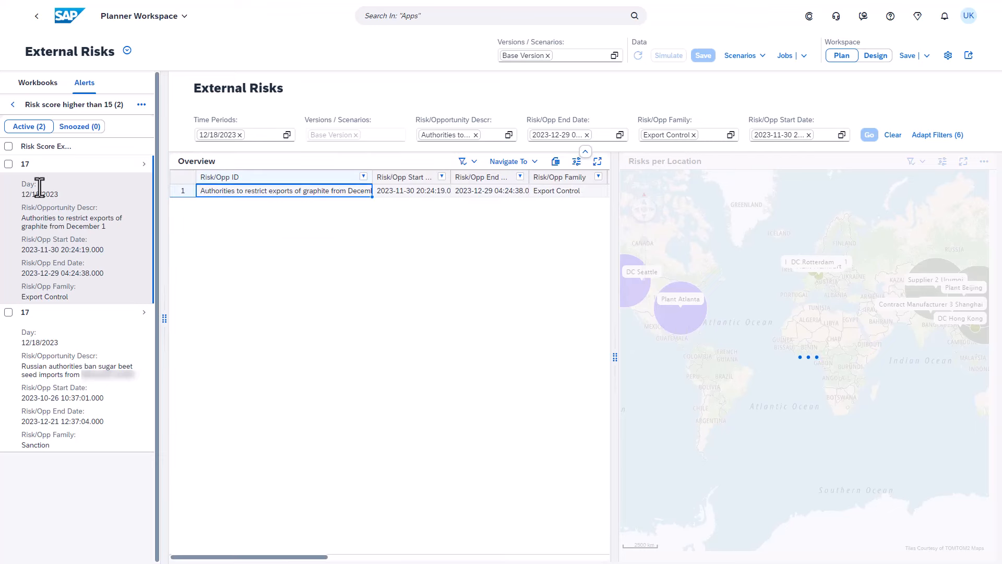
left_click(868, 134)
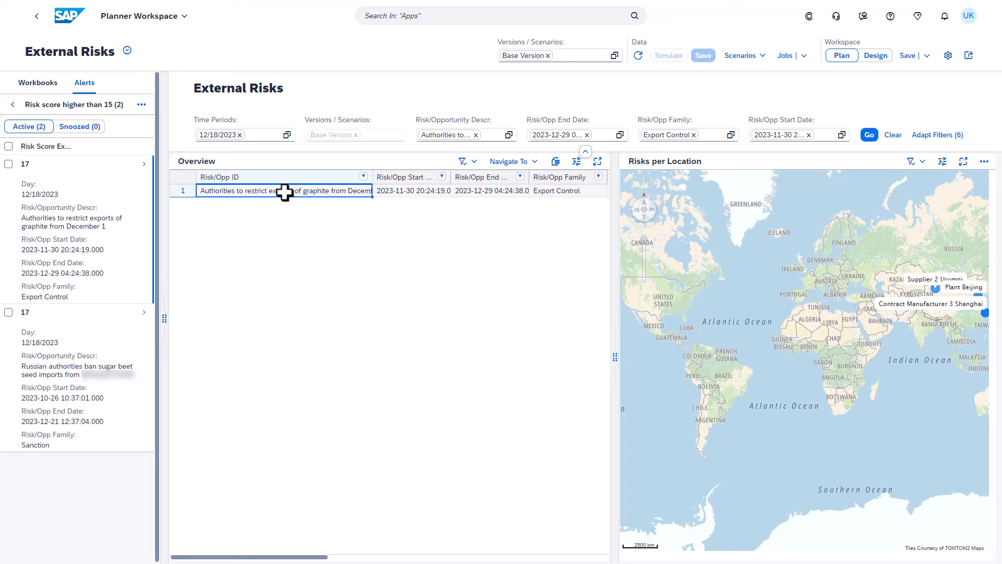
left_click(509, 160)
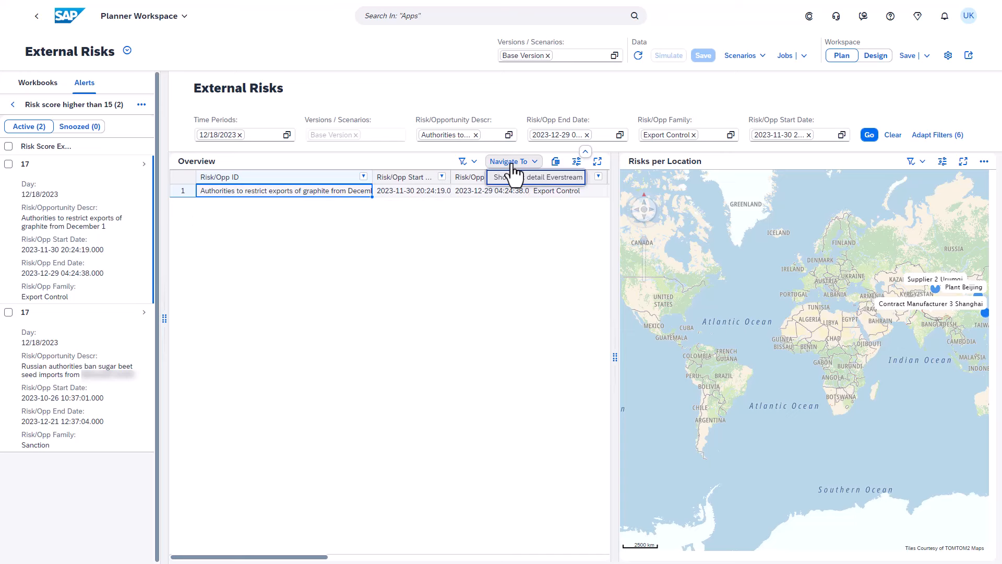
left_click(553, 177)
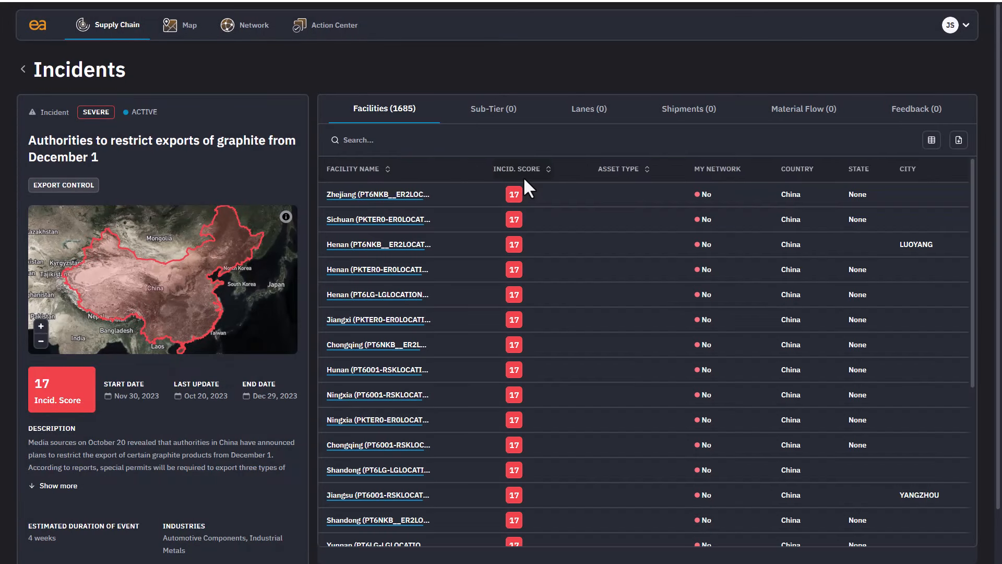